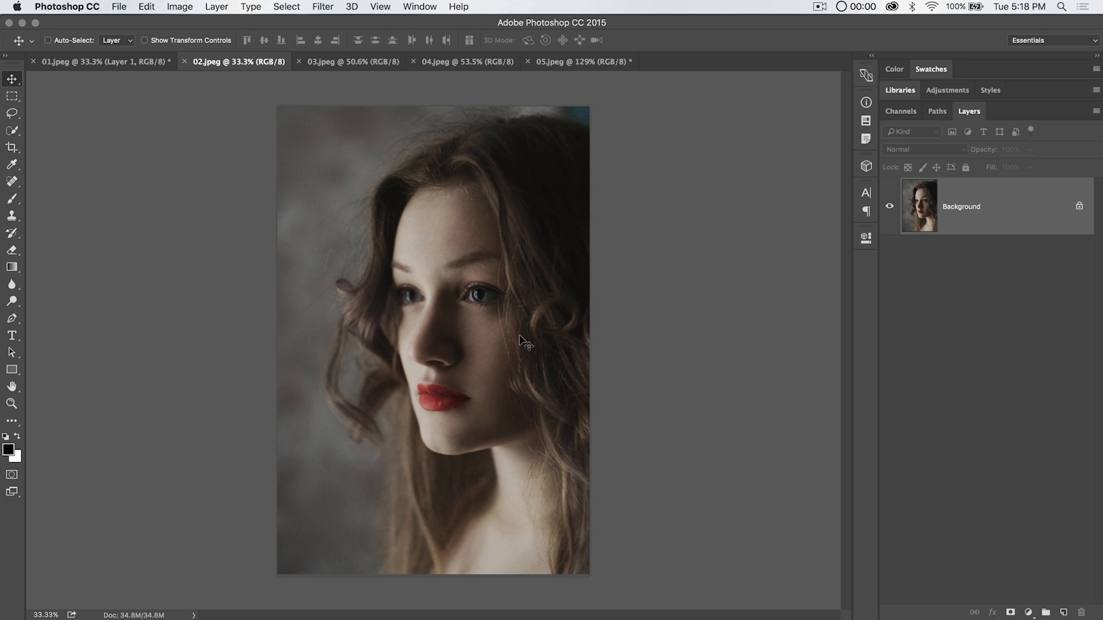
pyautogui.moveTo(11, 405)
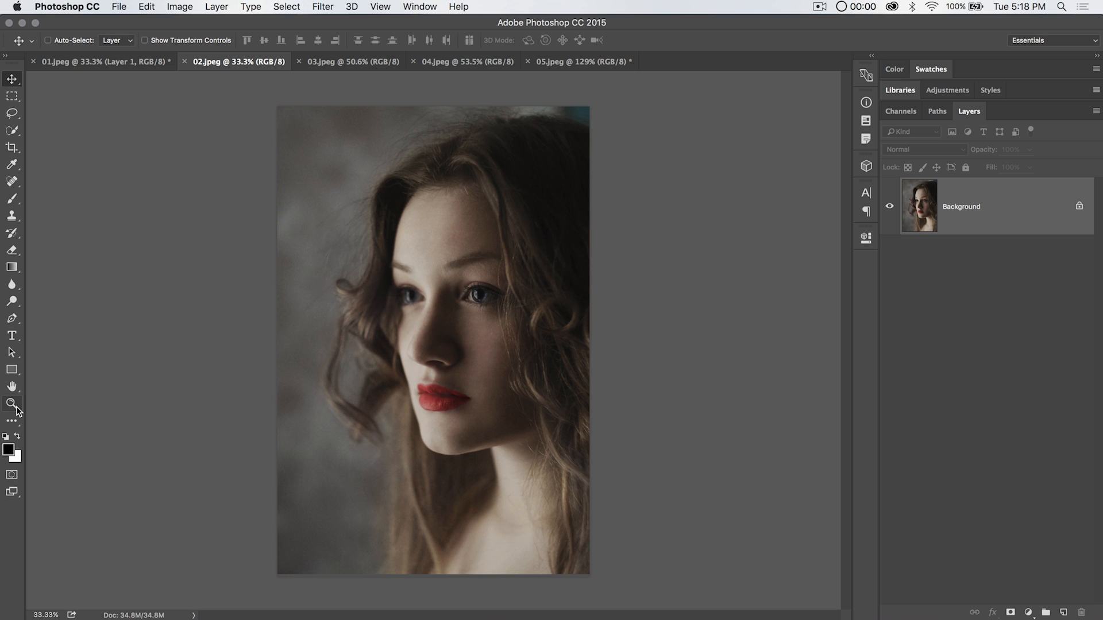
# Make the Zoom tool active so its options bar appears above the portrait
pyautogui.click(12, 403)
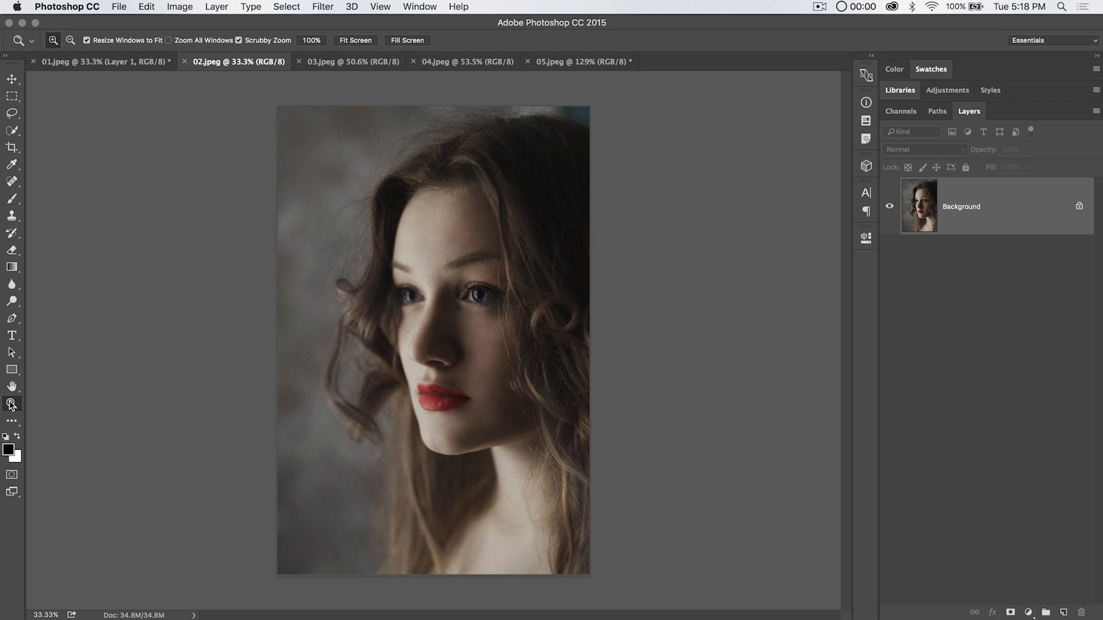
pyautogui.moveTo(10, 402)
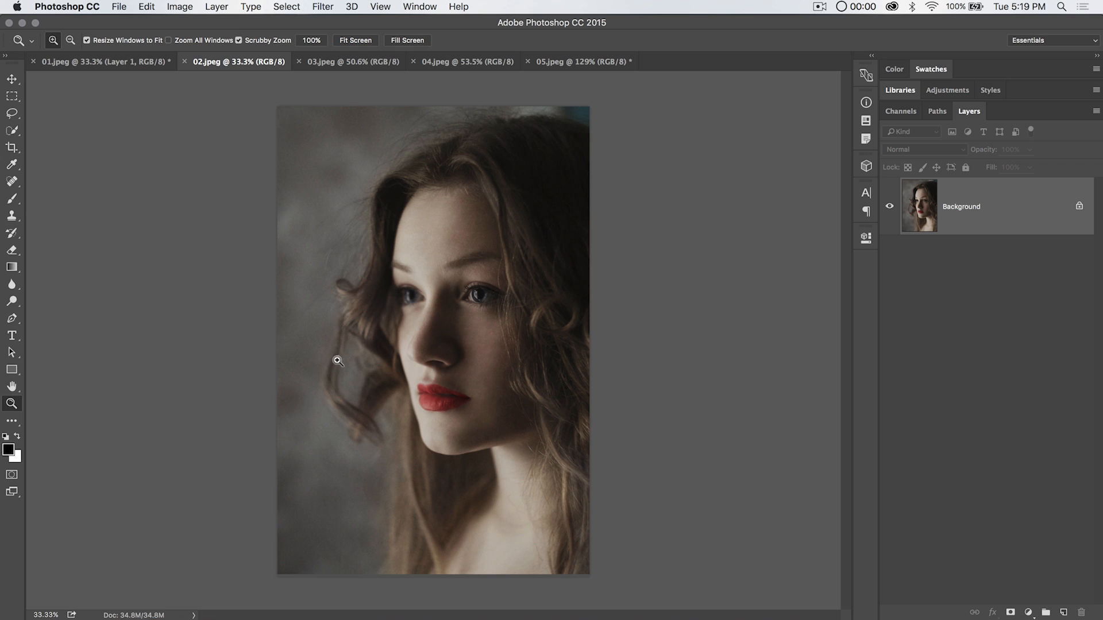
pyautogui.moveTo(10, 403)
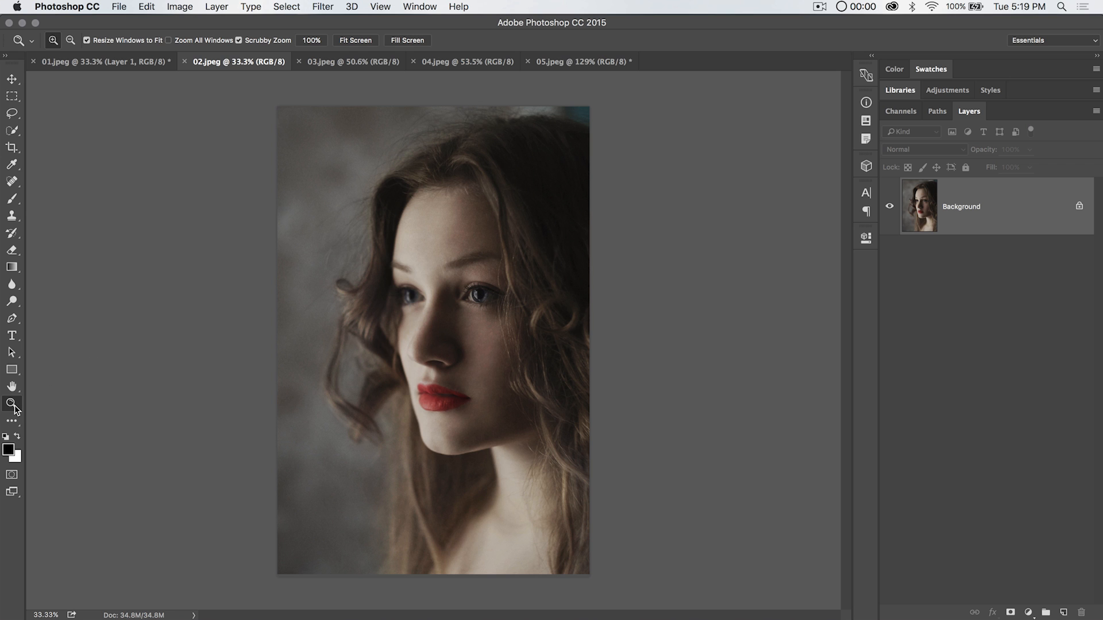
# Zoom in on the portrait's face to 50% magnification
pyautogui.click(597, 224)
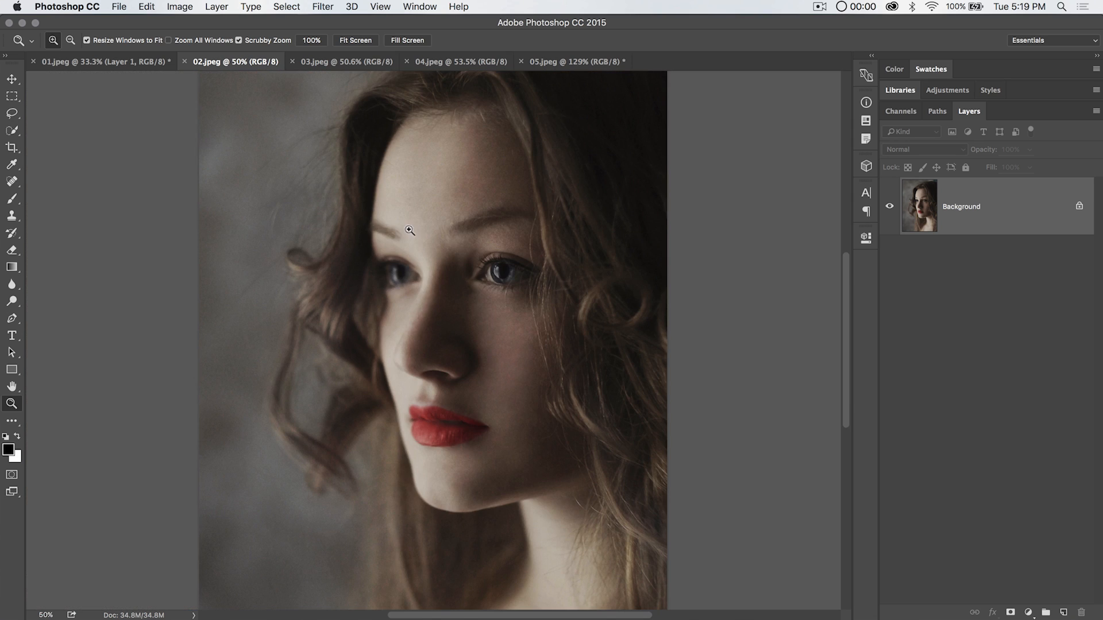
pyautogui.moveTo(320, 107)
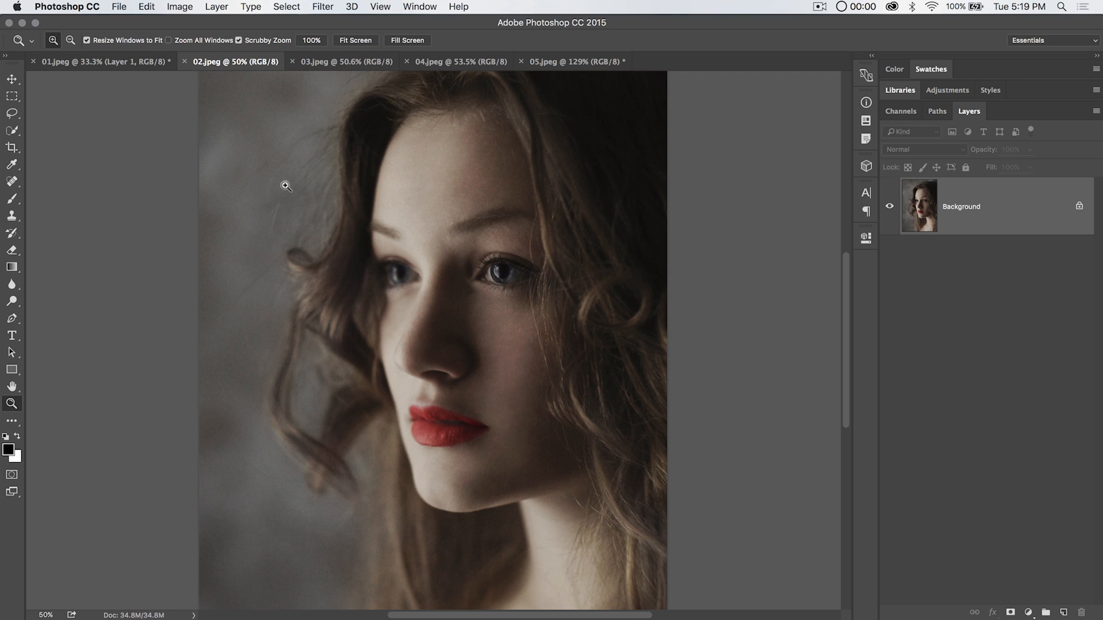
pyautogui.moveTo(258, 40)
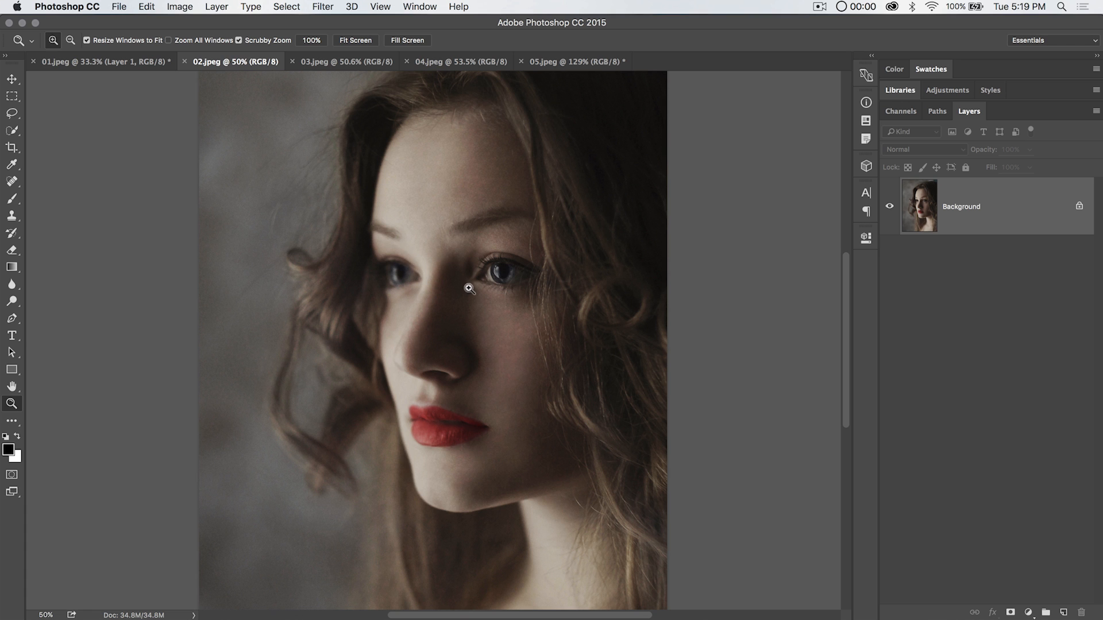
pyautogui.moveTo(449, 277)
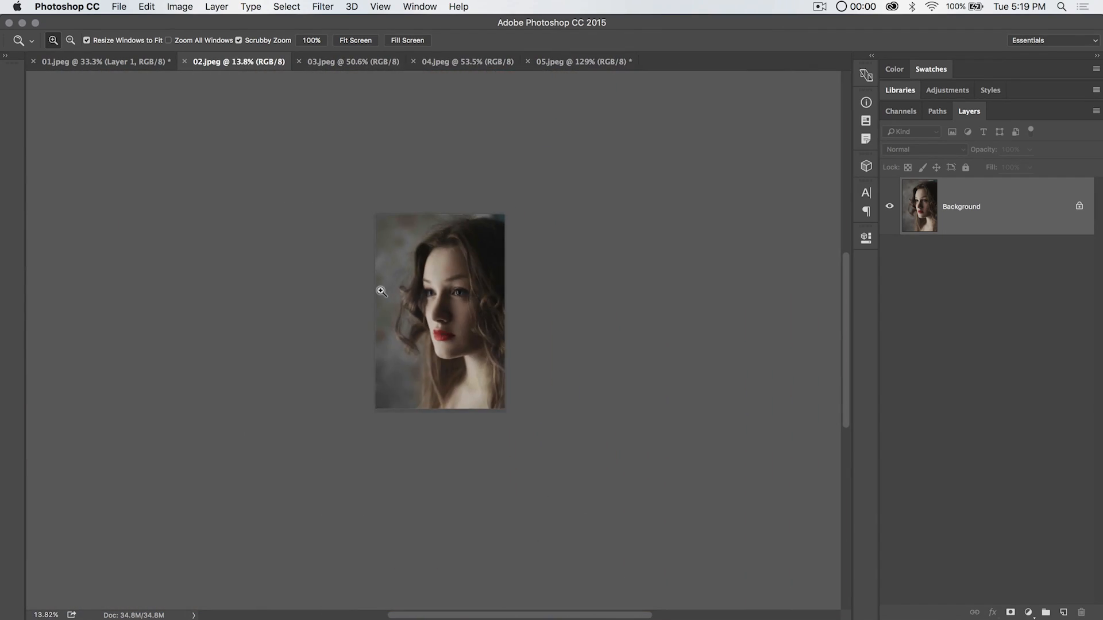
# Disable Scrubby Zoom and marquee-zoom the eye to about 749%, then fit the portrait on screen
pyautogui.click(380, 291)
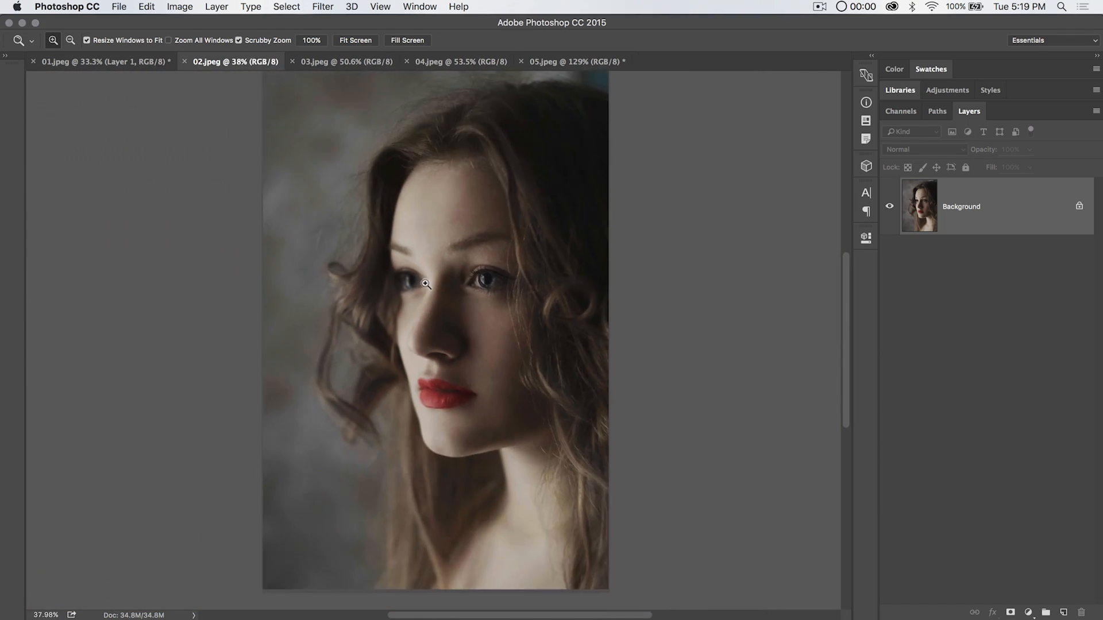
pyautogui.click(425, 285)
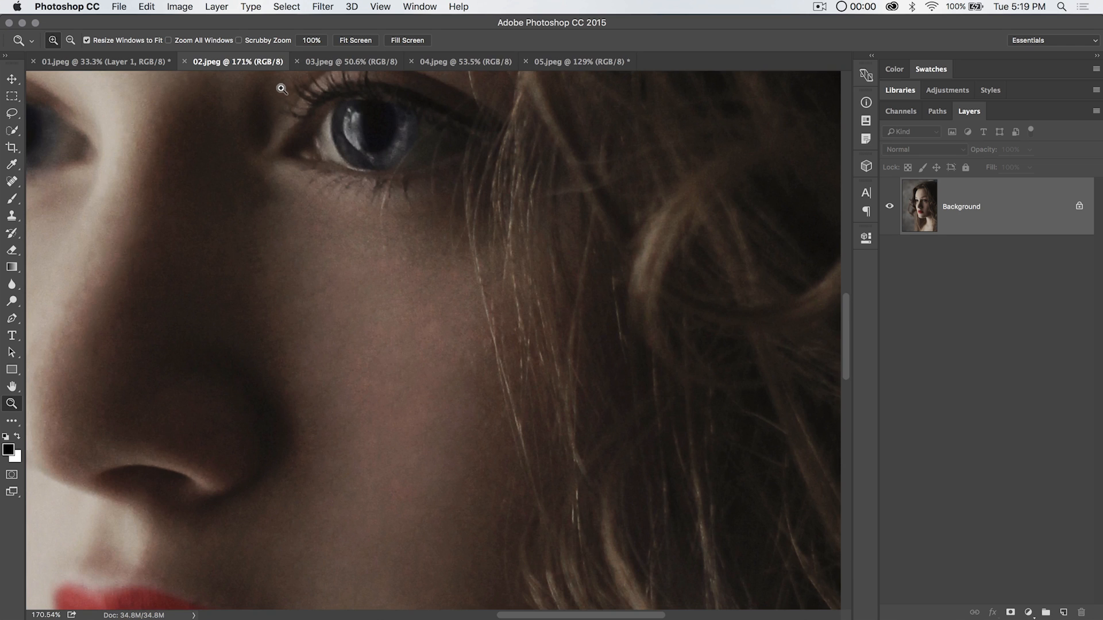
pyautogui.click(280, 89)
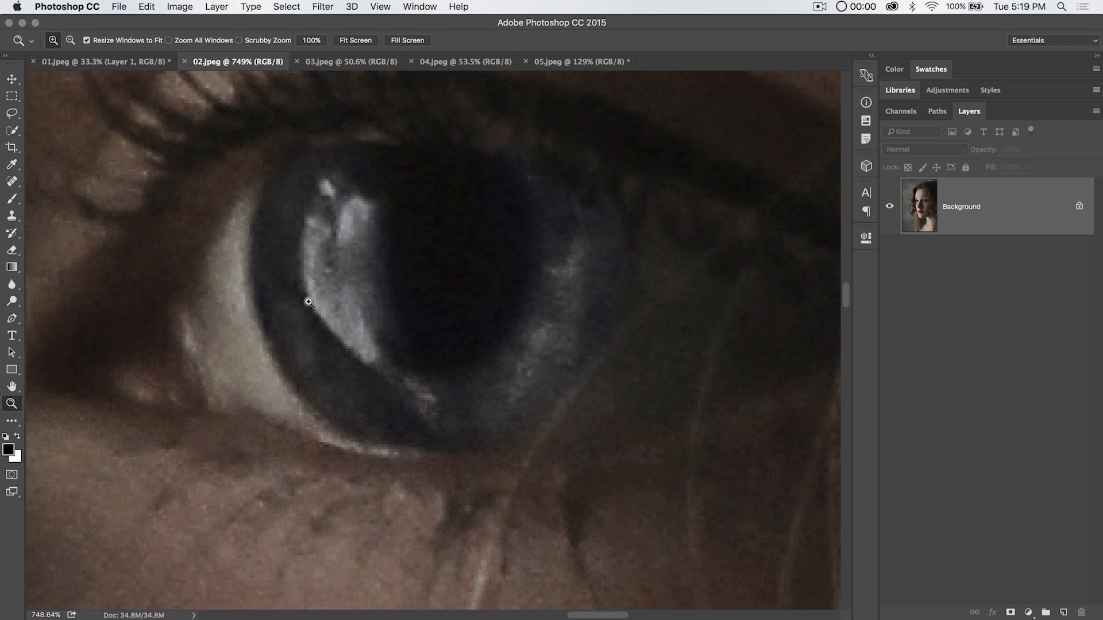
pyautogui.moveTo(308, 303); pyautogui.dragTo(385, 263)
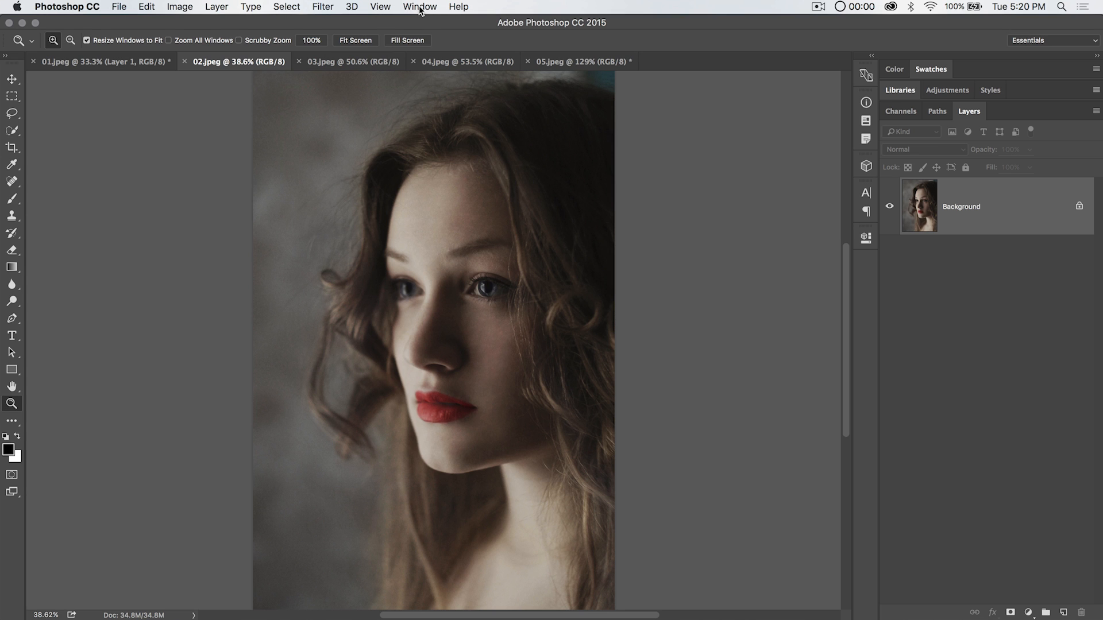
# Arrange the open photos 4-up and zoom all windows out together to 24.1%
pyautogui.click(419, 7)
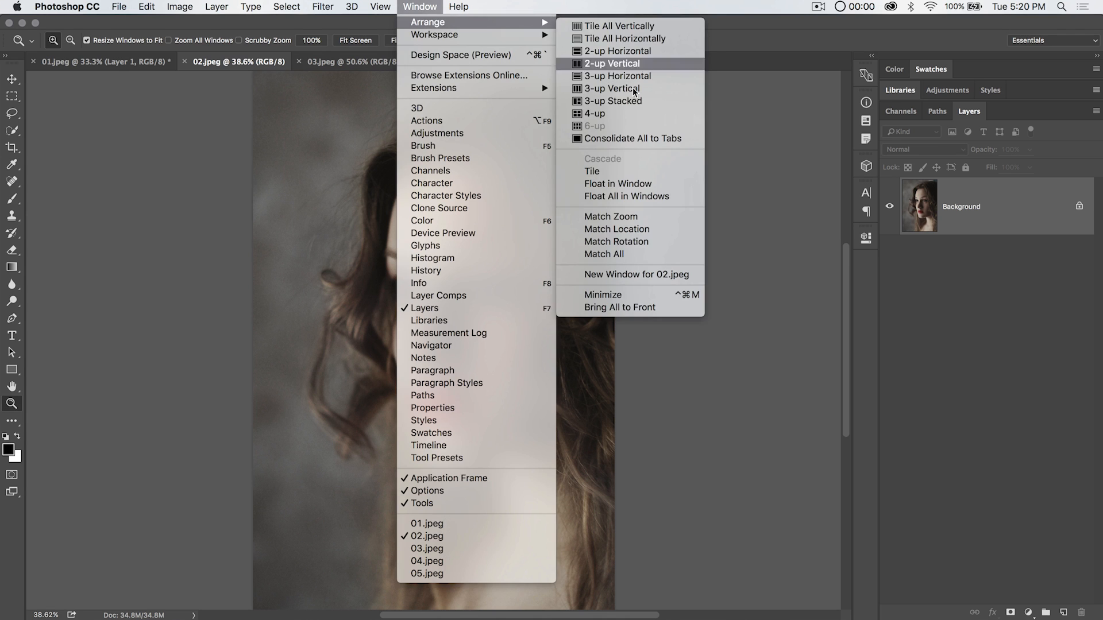
pyautogui.click(594, 113)
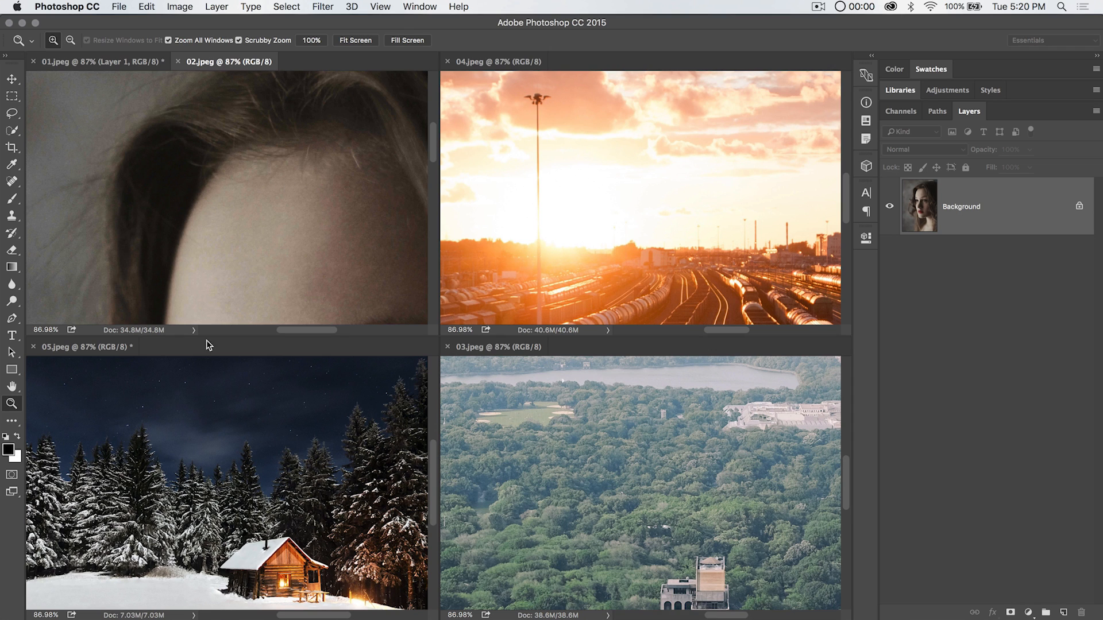
pyautogui.moveTo(557, 327)
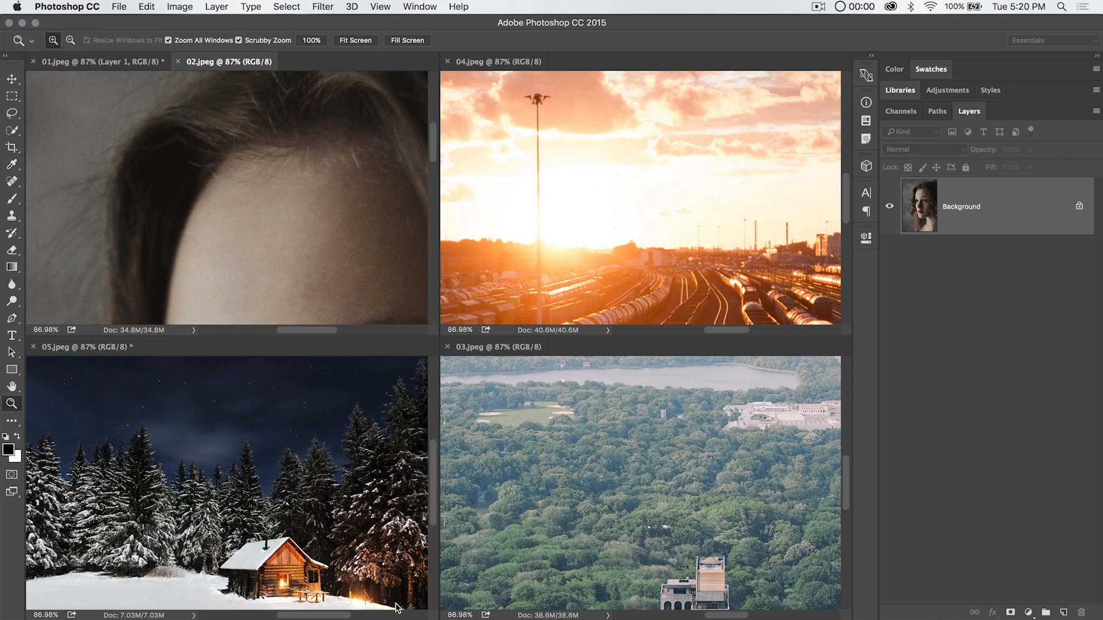
pyautogui.click(205, 166)
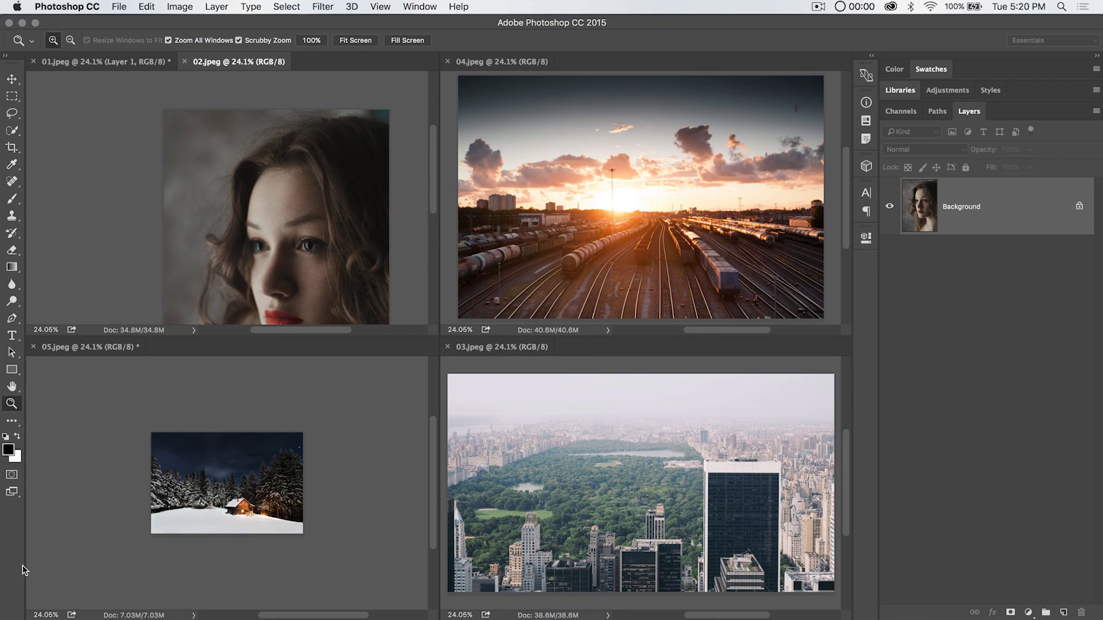
pyautogui.moveTo(613, 396)
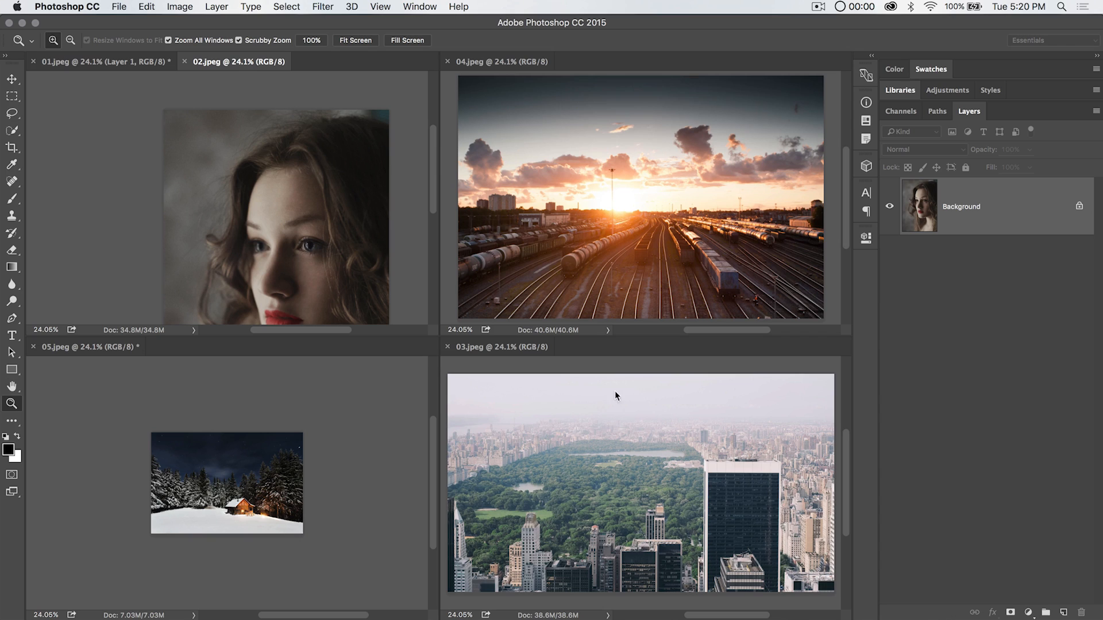
pyautogui.moveTo(352, 263)
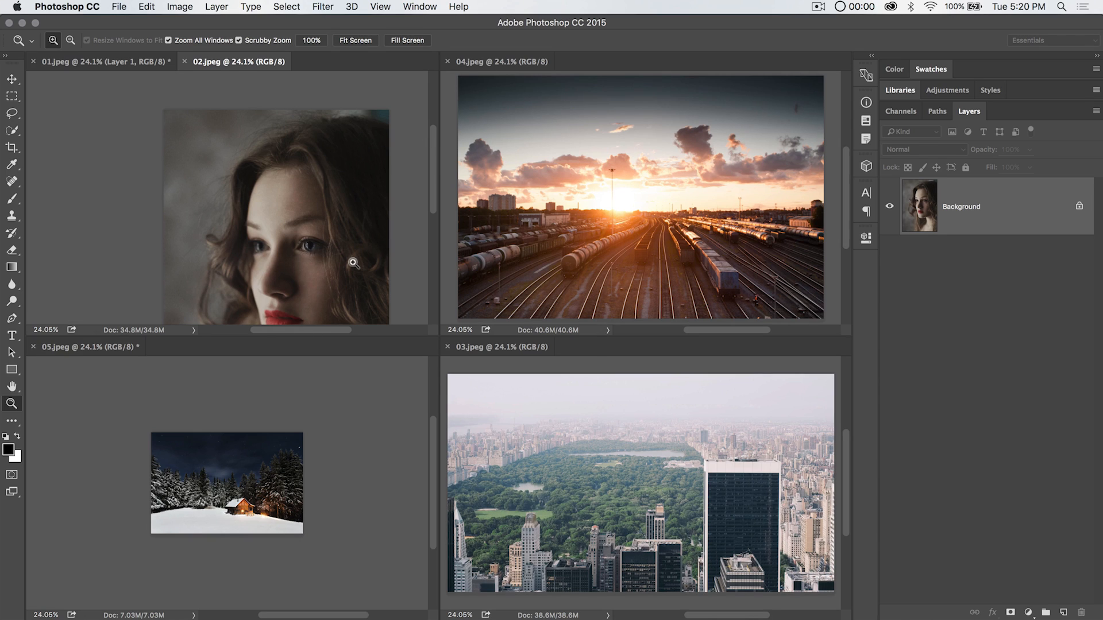
pyautogui.moveTo(467, 336)
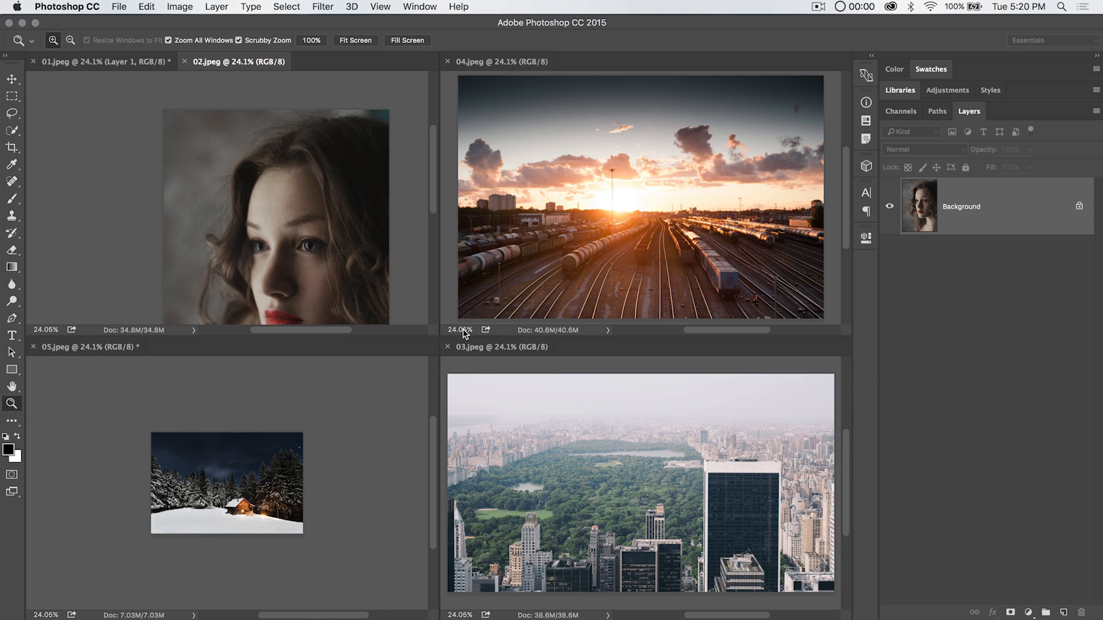
pyautogui.moveTo(356, 127)
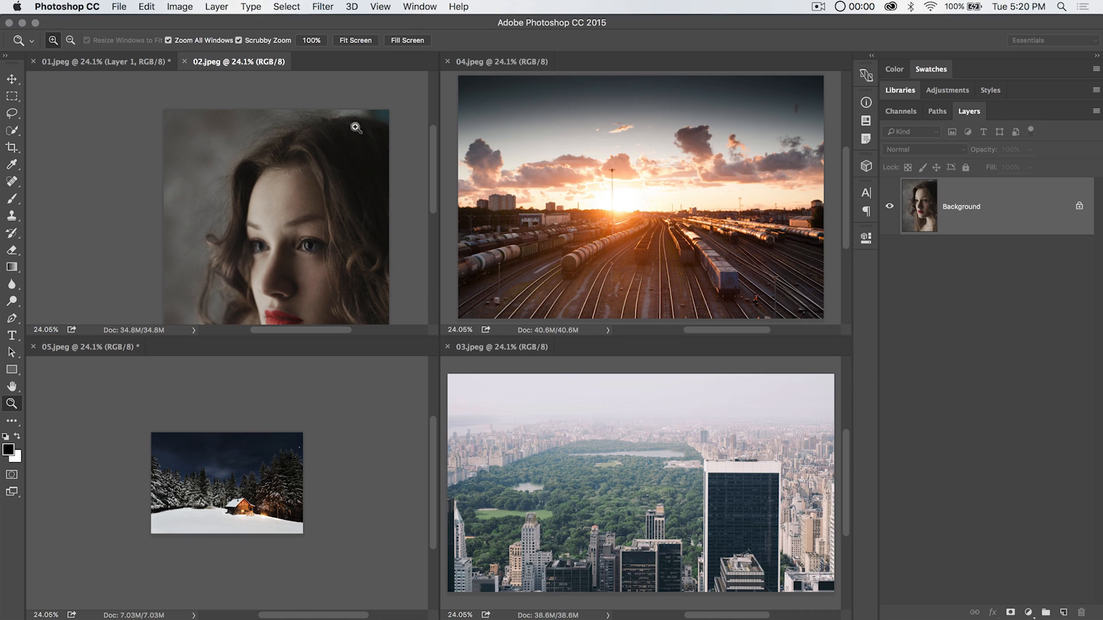
# Reach the Window > Arrange options to consolidate the tiled photos back into tabs
pyautogui.click(419, 6)
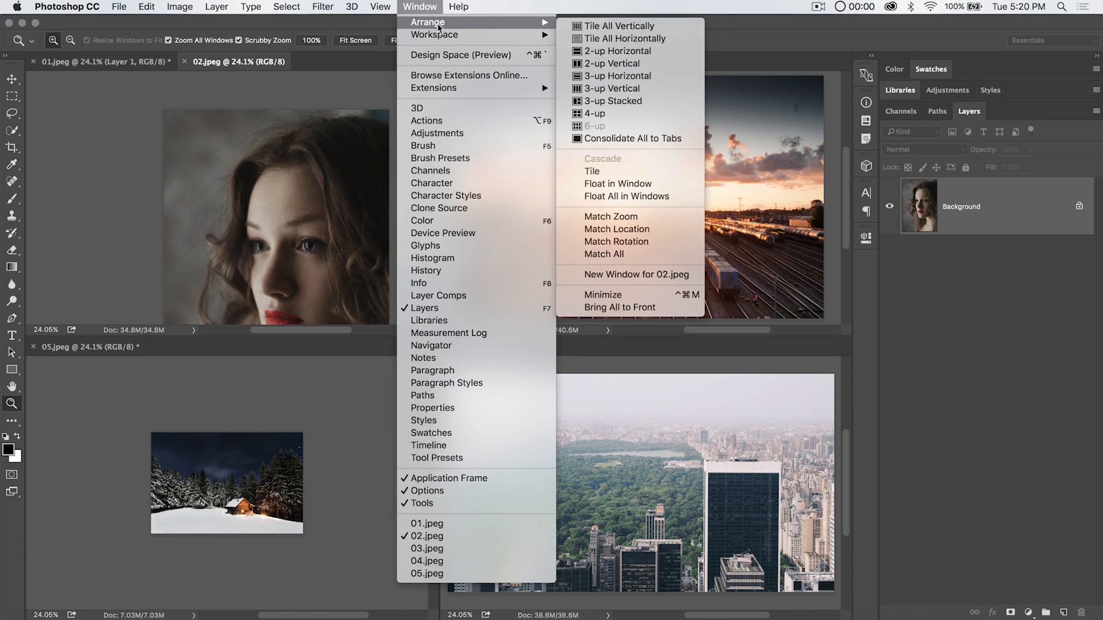
pyautogui.moveTo(644, 122)
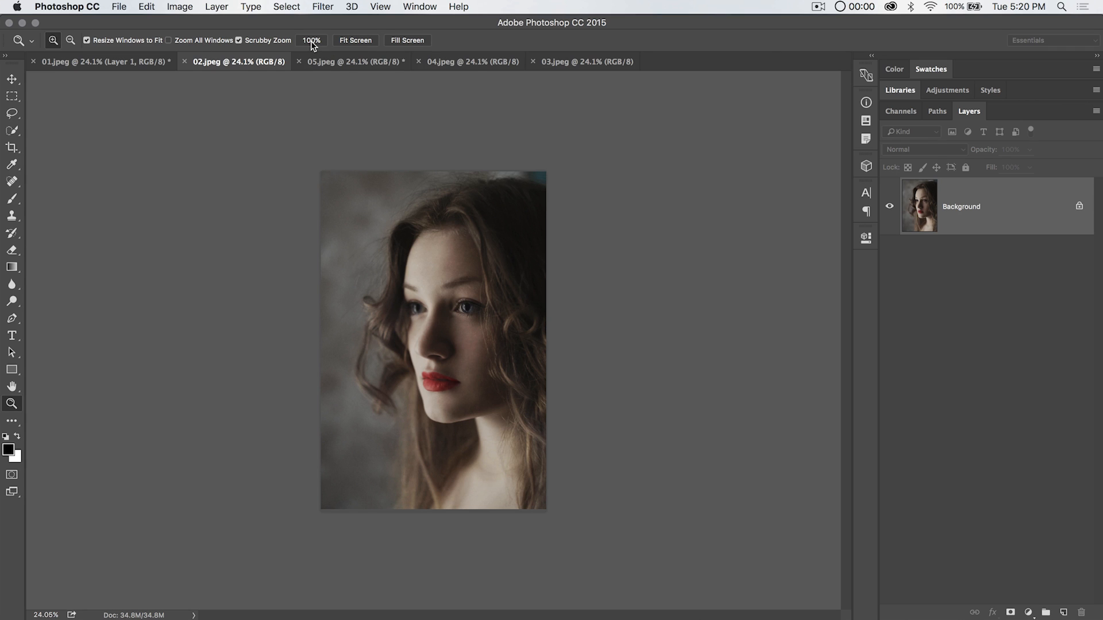
# Show the portrait at 100%, then Fit Screen at about 38.6%
pyautogui.click(311, 40)
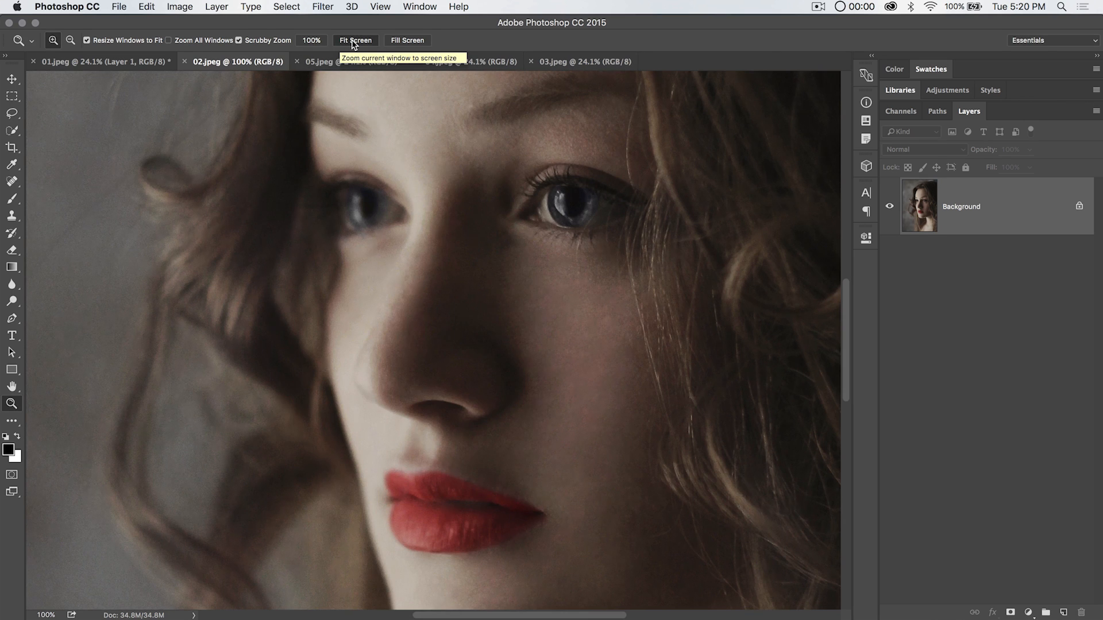
pyautogui.click(355, 40)
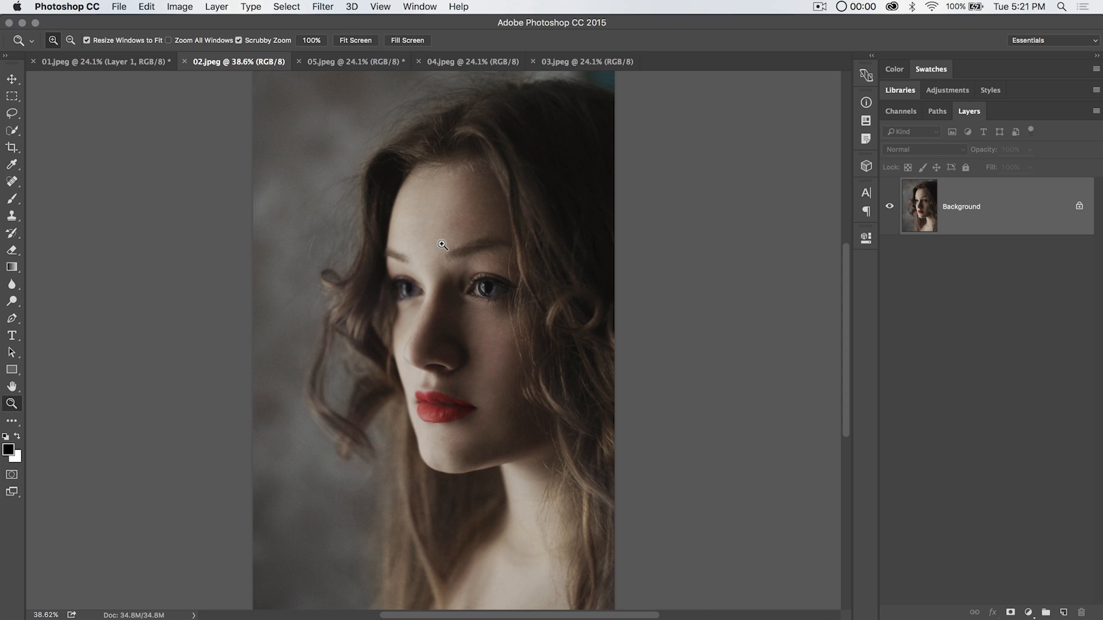
pyautogui.moveTo(361, 169)
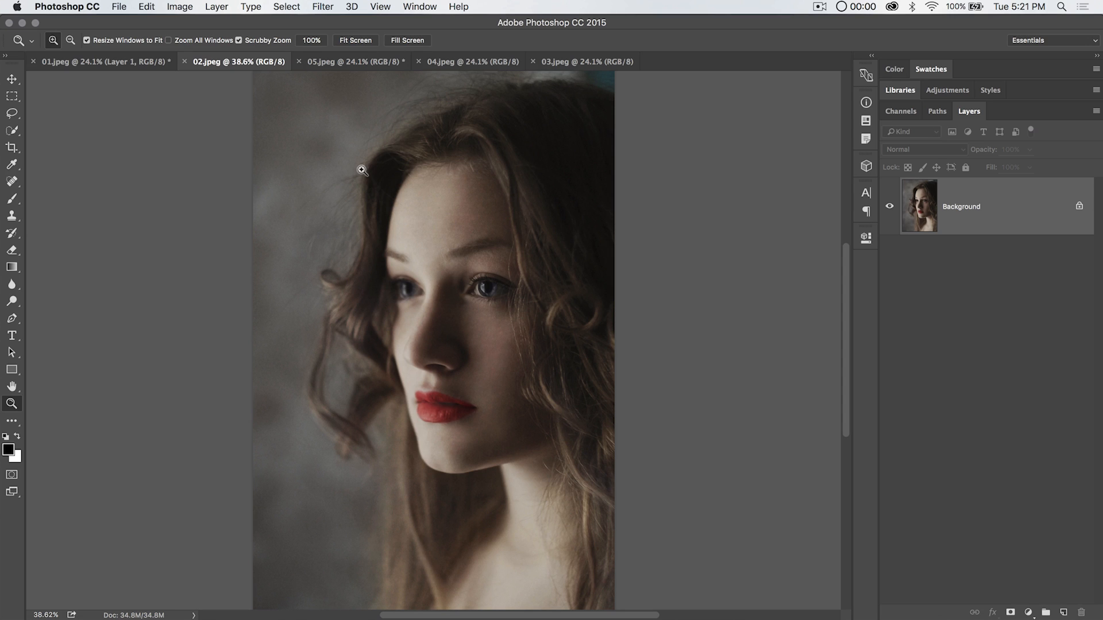
pyautogui.moveTo(409, 259)
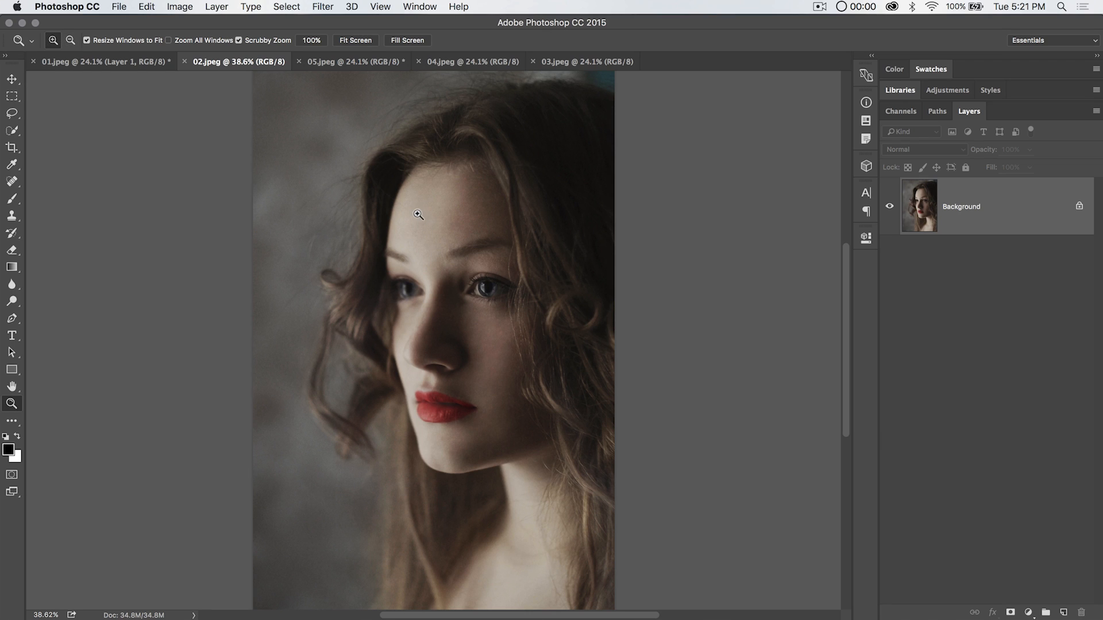
# Zoom the portrait out to 12.5%, then back in through 25% to 50%
pyautogui.click(418, 215)
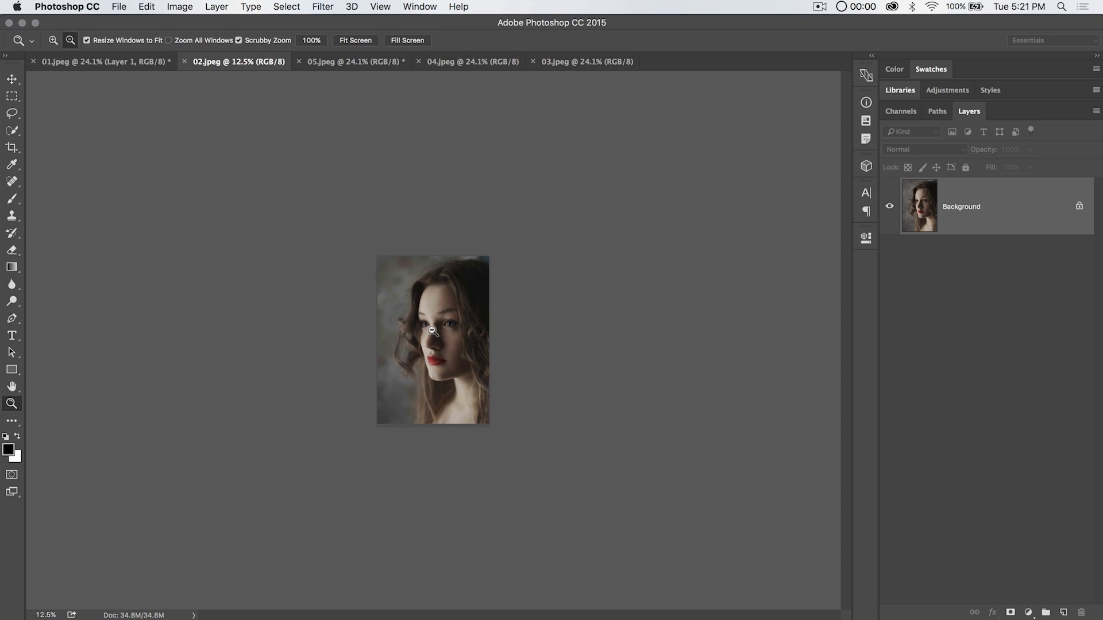
pyautogui.click(433, 331)
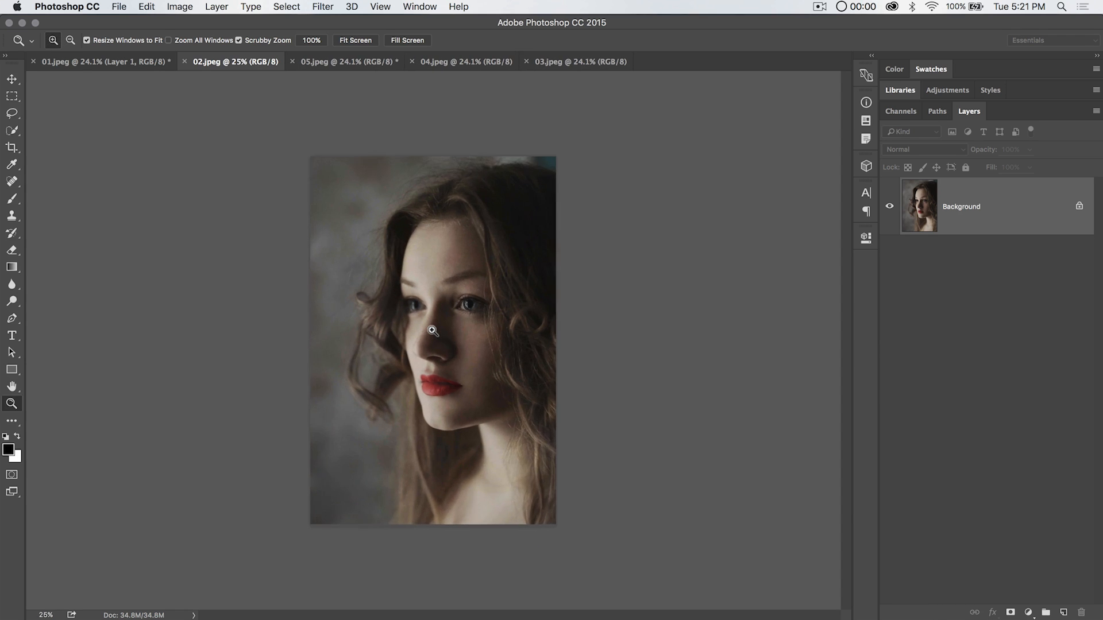
pyautogui.click(434, 333)
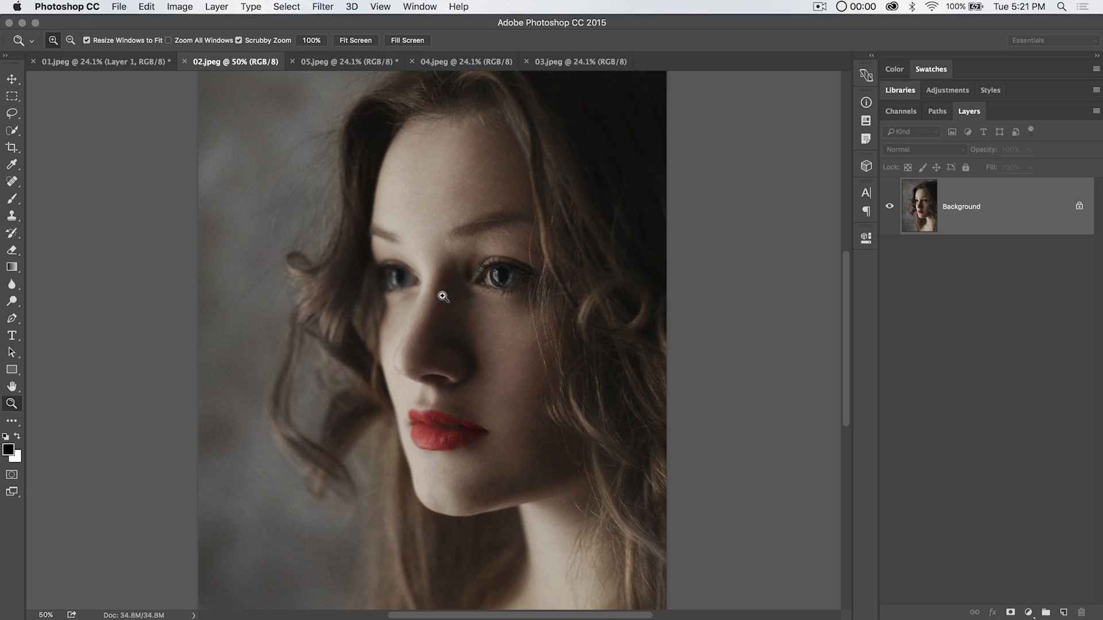